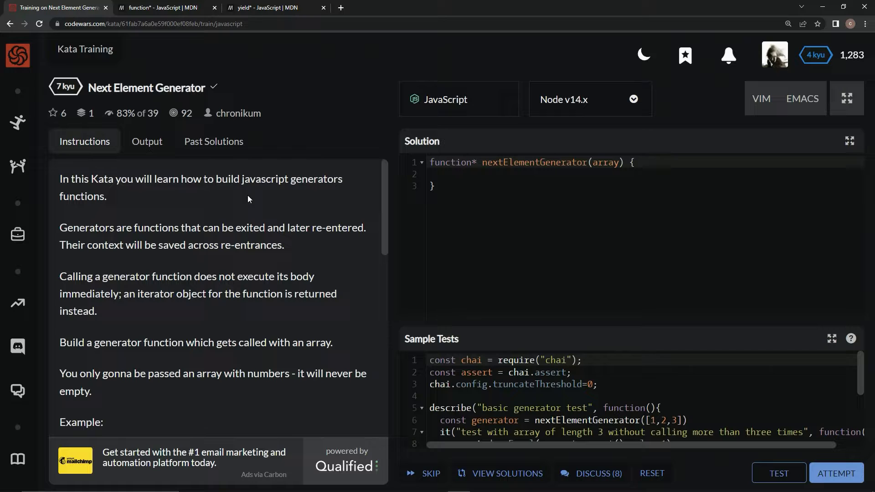
{"action": "mouse_move", "coordinate": [305, 191]}
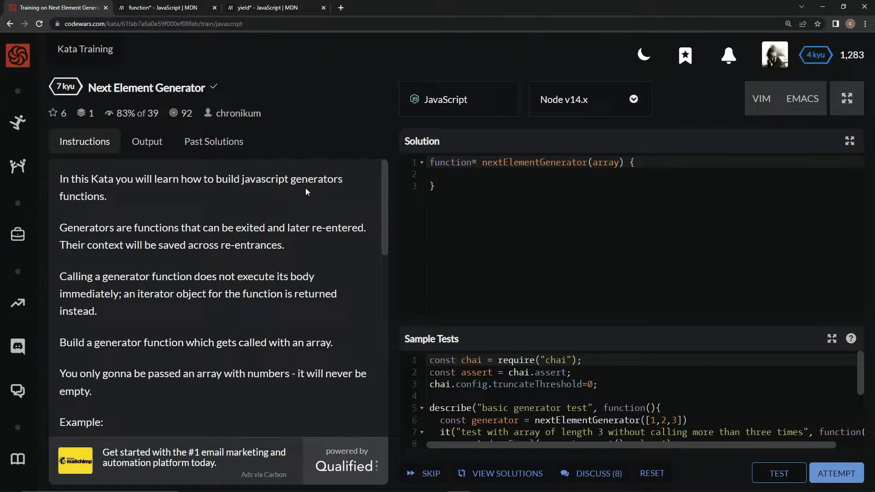
{"action": "mouse_move", "coordinate": [294, 196]}
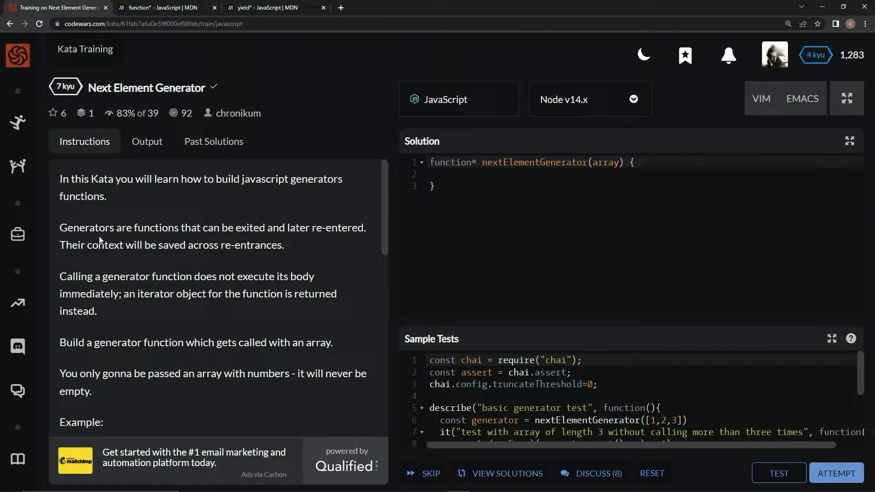
{"action": "mouse_move", "coordinate": [239, 240]}
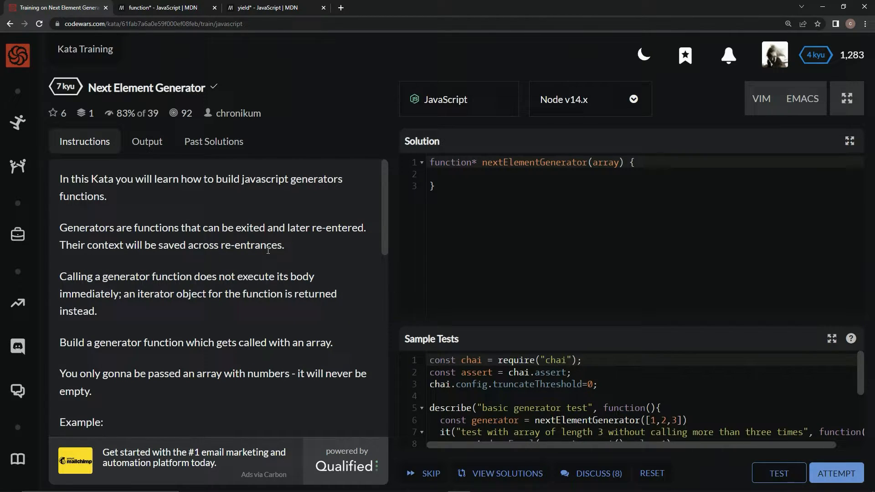
{"action": "mouse_move", "coordinate": [111, 287]}
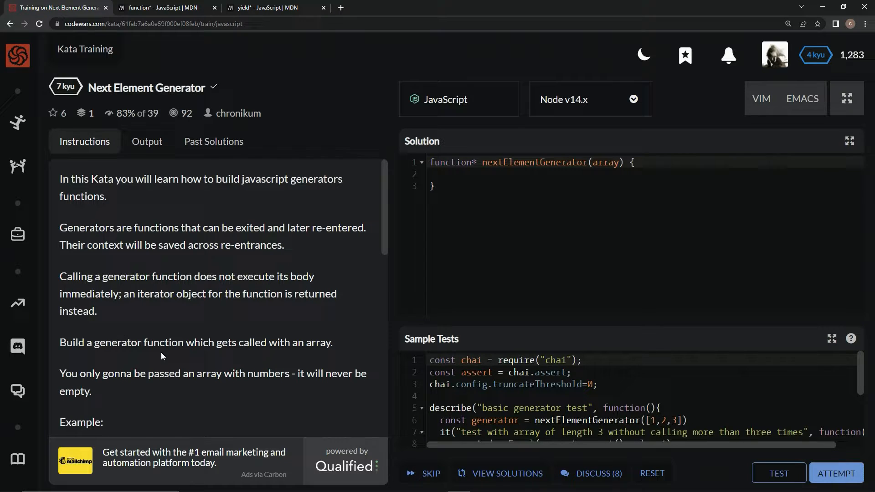
{"action": "mouse_move", "coordinate": [277, 355]}
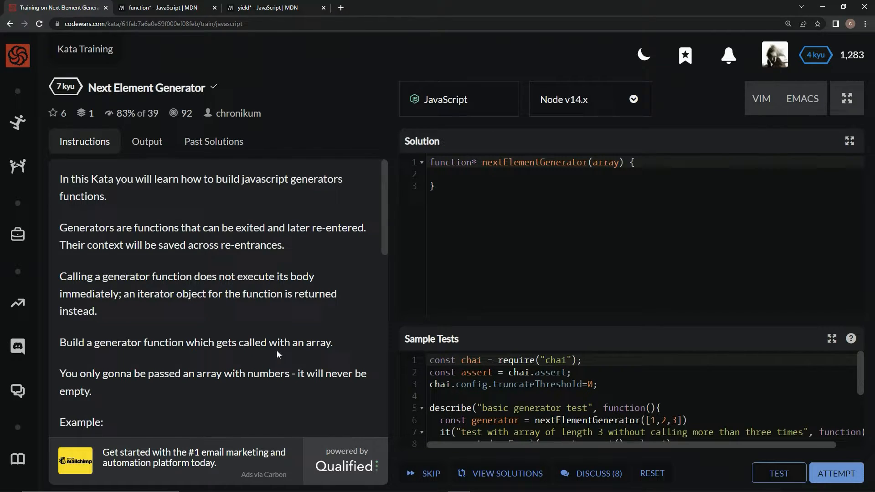
- Scroll the kata instructions past the wrap-around example to the generators hint
{"action": "scroll", "scroll_direction": "down", "scroll_amount": 3}
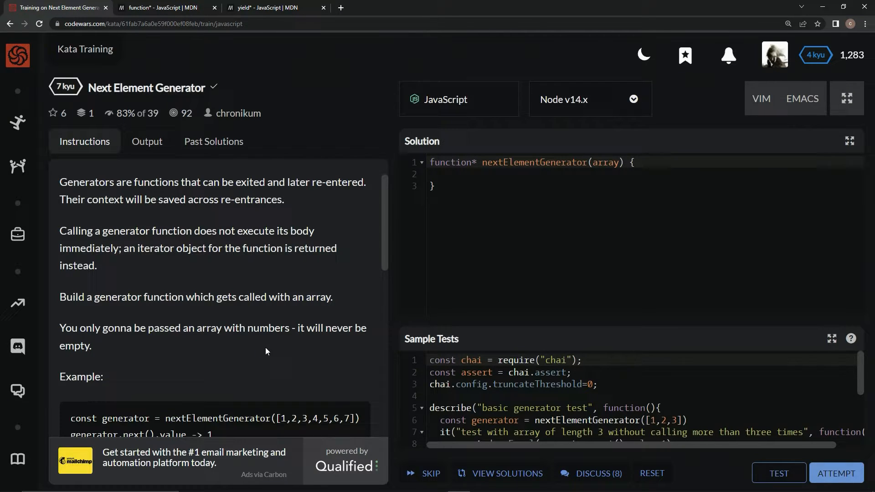
{"action": "scroll", "scroll_direction": "down", "scroll_amount": 3}
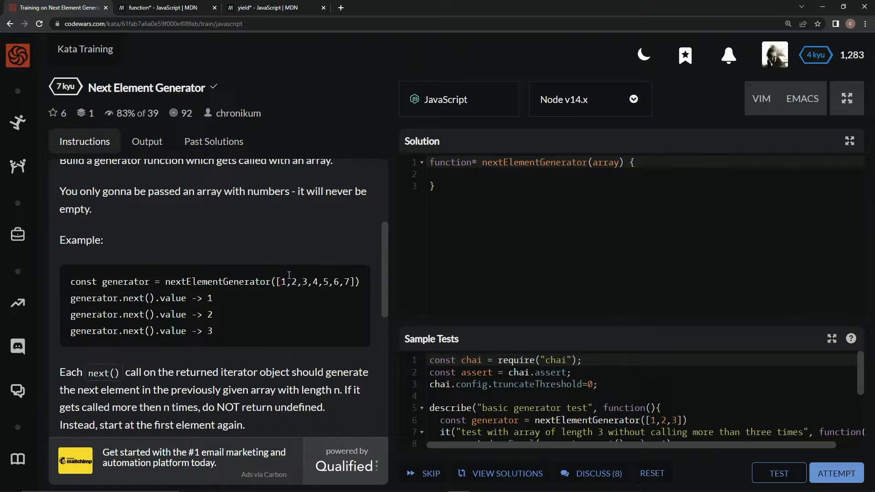
{"action": "mouse_move", "coordinate": [330, 337]}
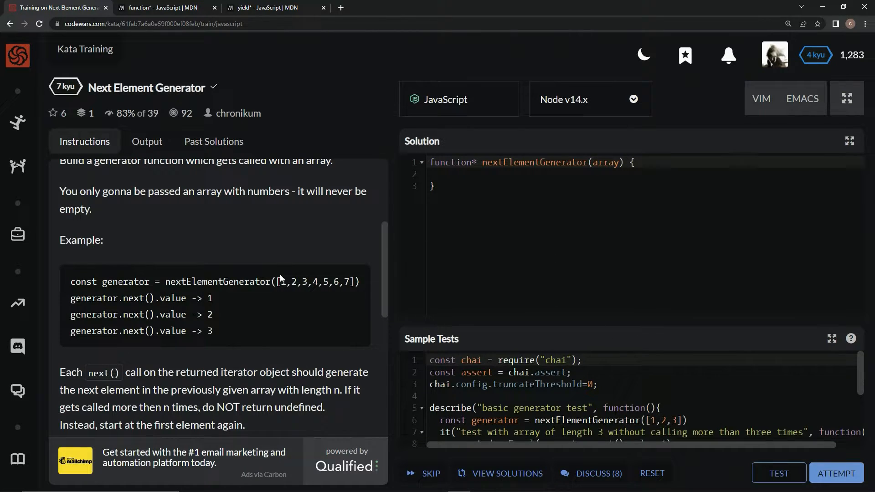
{"action": "scroll", "scroll_direction": "down", "scroll_amount": 3}
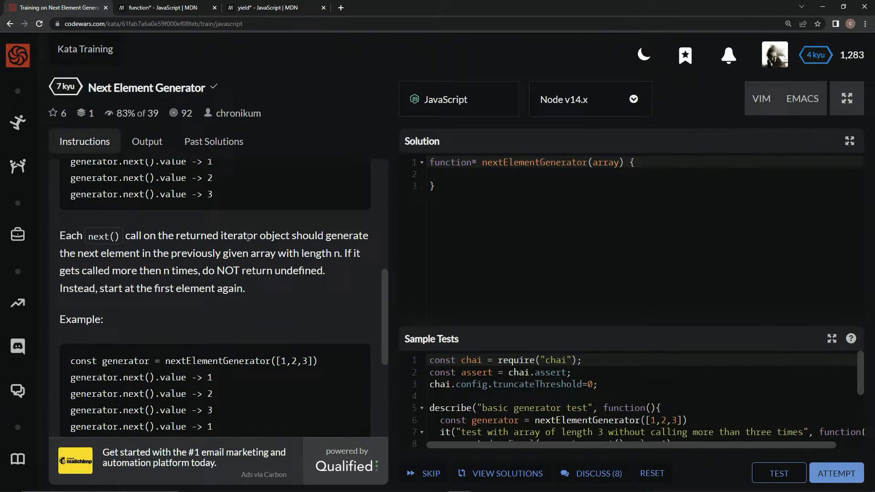
{"action": "mouse_move", "coordinate": [340, 234]}
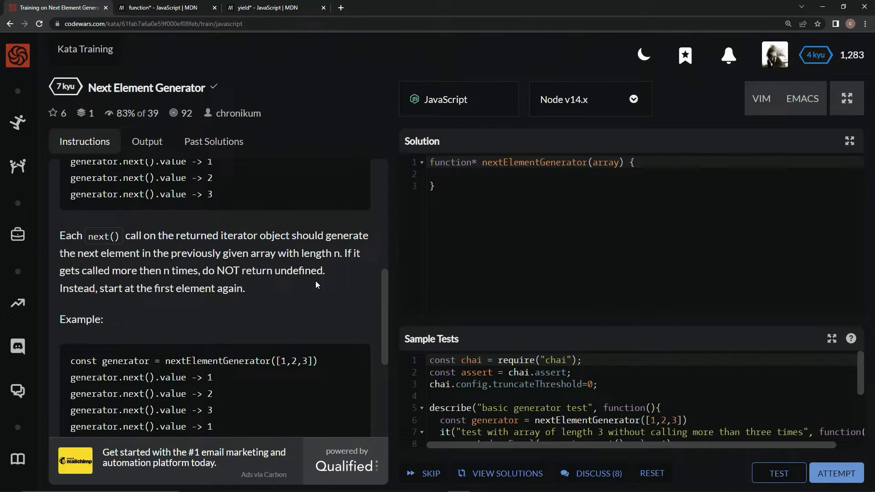
{"action": "mouse_move", "coordinate": [155, 284]}
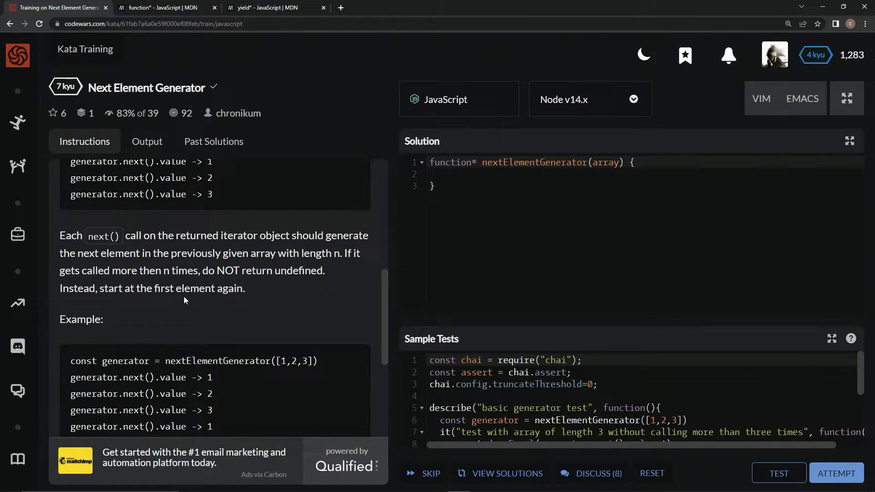
{"action": "mouse_move", "coordinate": [252, 310]}
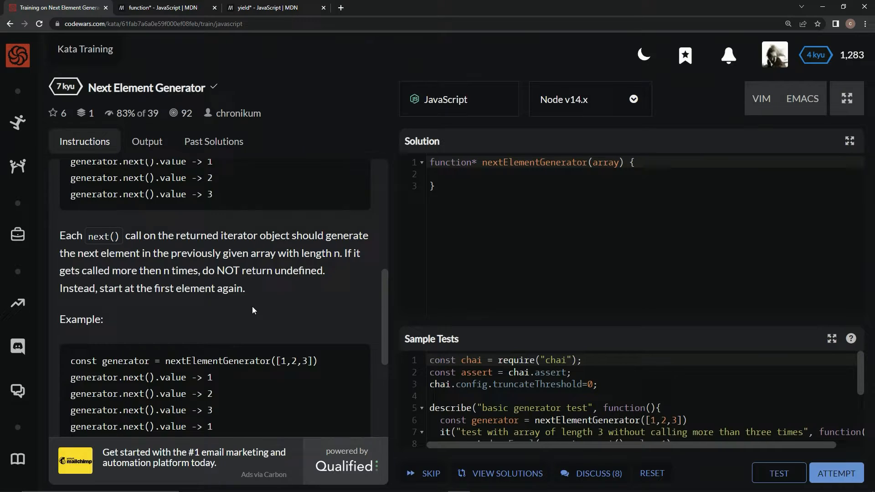
{"action": "scroll", "scroll_direction": "down", "scroll_amount": 3}
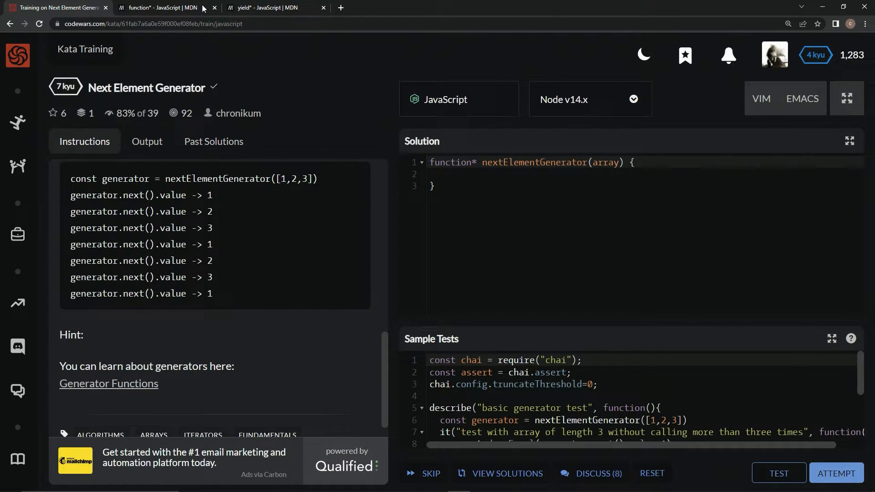
- Glance at the MDN function* article, then add the '*' to the kata's generator stub
{"action": "left_click", "coordinate": [162, 7]}
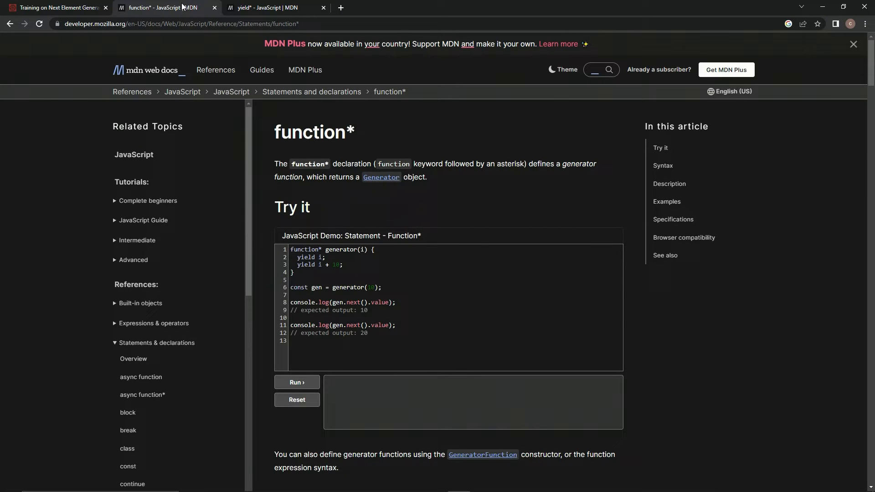
{"action": "left_click", "coordinate": [215, 70]}
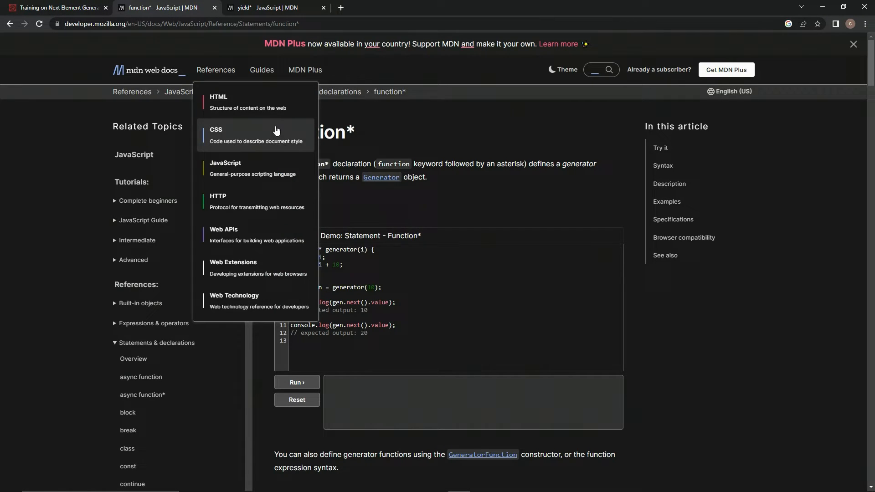
{"action": "left_click", "coordinate": [56, 7]}
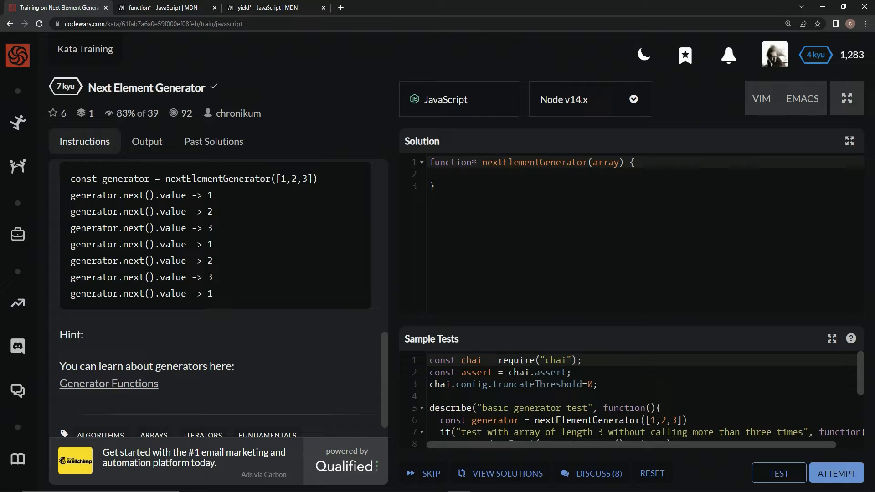
{"action": "type", "text": "*"}
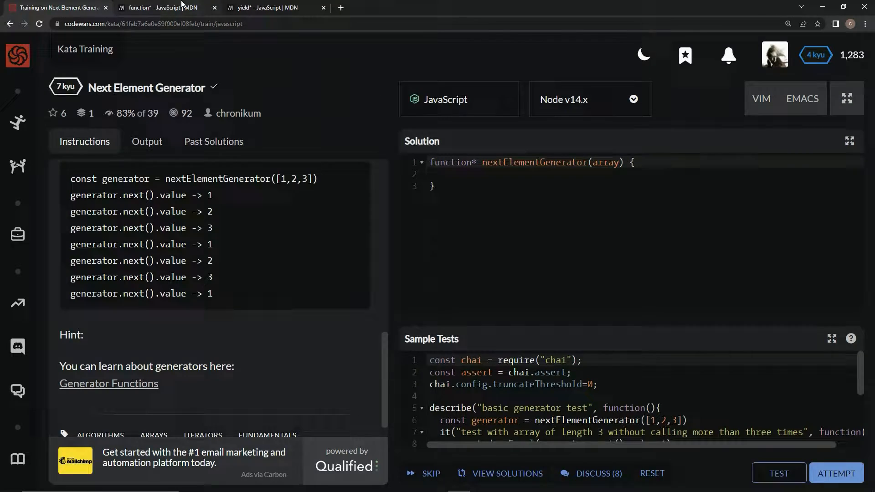
- Consult the MDN Generator object reference page, then return to the kata
{"action": "left_click", "coordinate": [162, 7]}
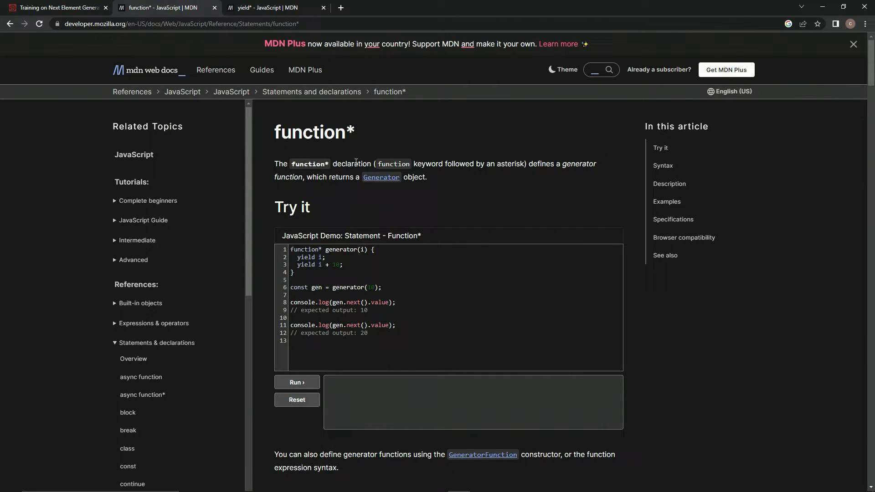
{"action": "mouse_move", "coordinate": [519, 160]}
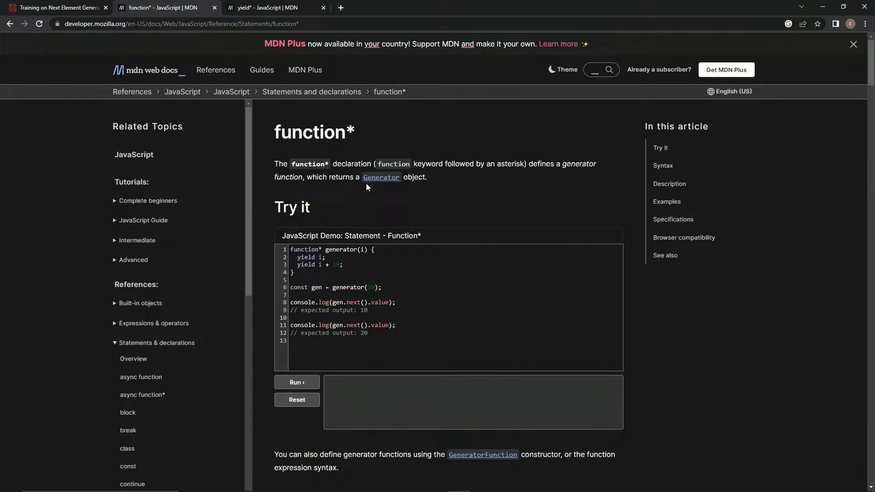
{"action": "left_click", "coordinate": [381, 177]}
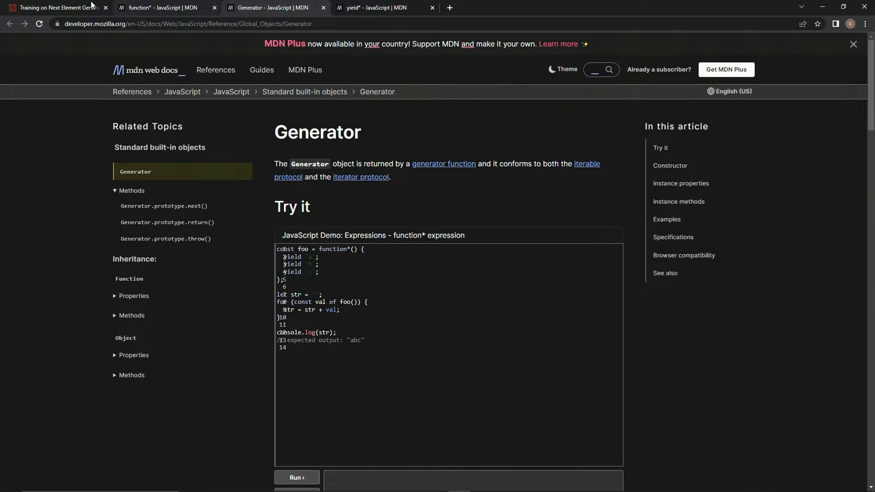
{"action": "left_click", "coordinate": [53, 8]}
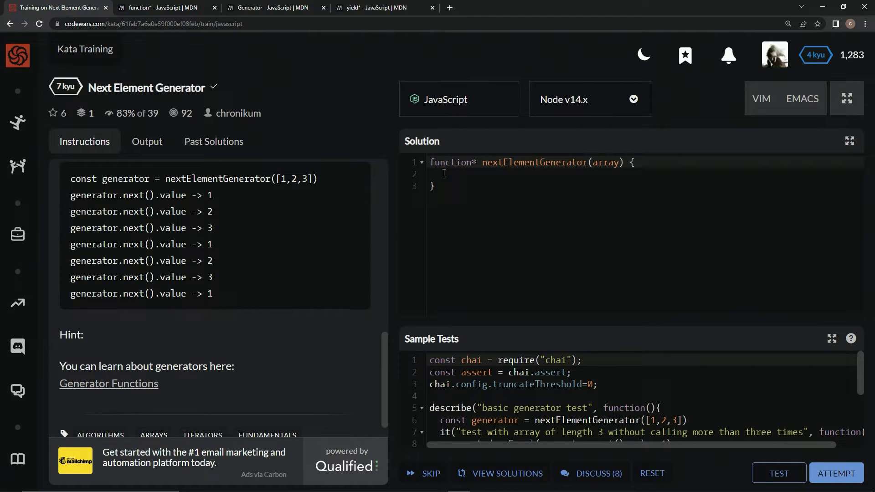
- Write an empty infinite while(true) { } loop inside nextElementGenerator
{"action": "type", "text": "while"}
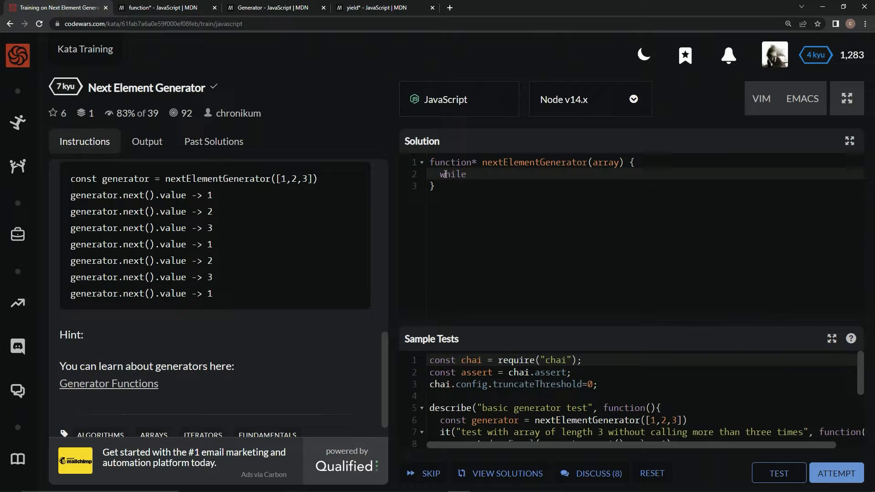
{"action": "type", "text": "(true)"}
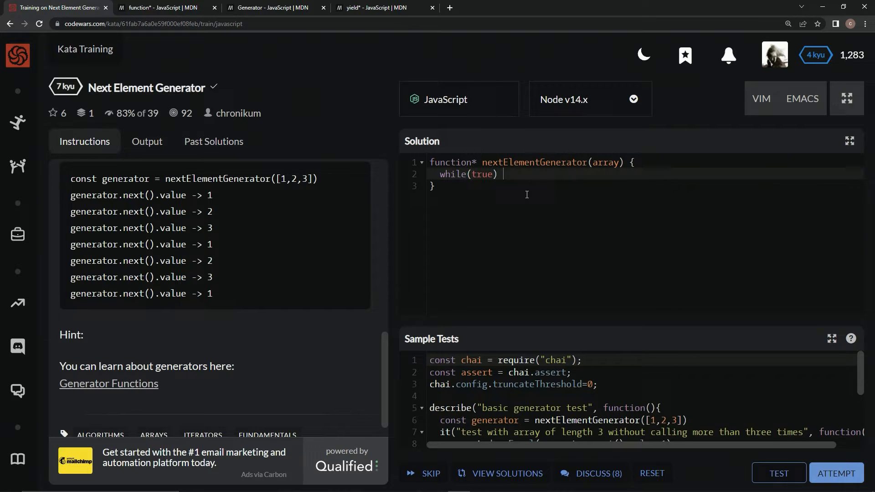
{"action": "type", "text": "{"}
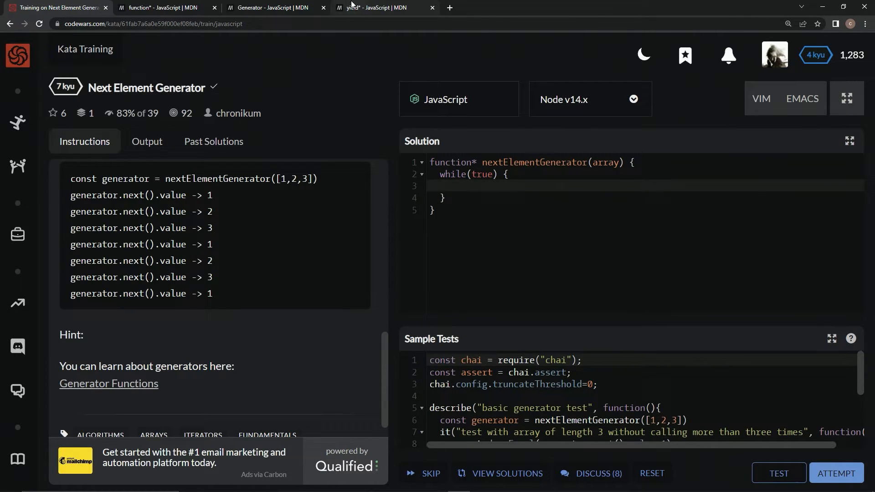
- Read the MDN yield* delegation reference, then return to the kata editor
{"action": "left_click", "coordinate": [374, 7]}
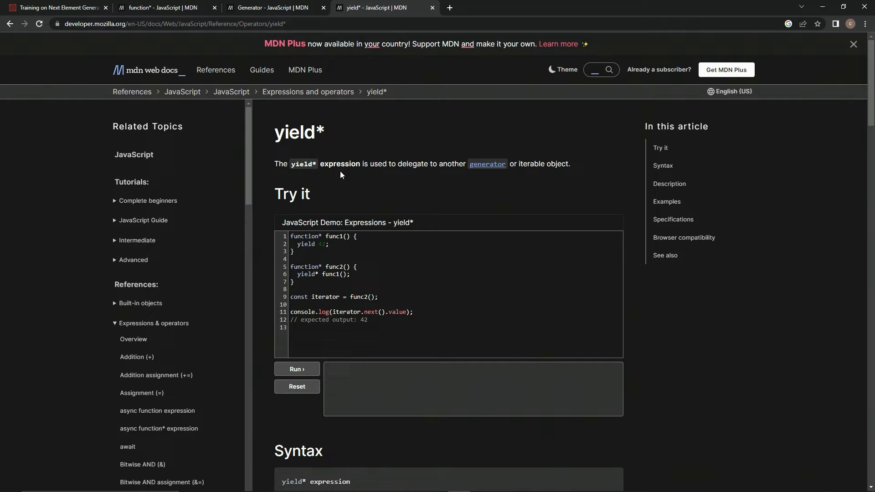
{"action": "double_click", "coordinate": [320, 132]}
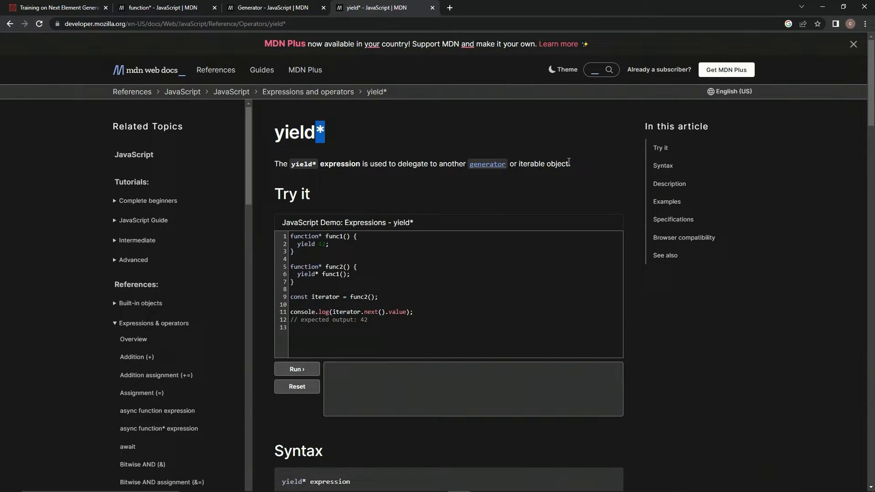
{"action": "scroll", "scroll_direction": "down", "scroll_amount": 3}
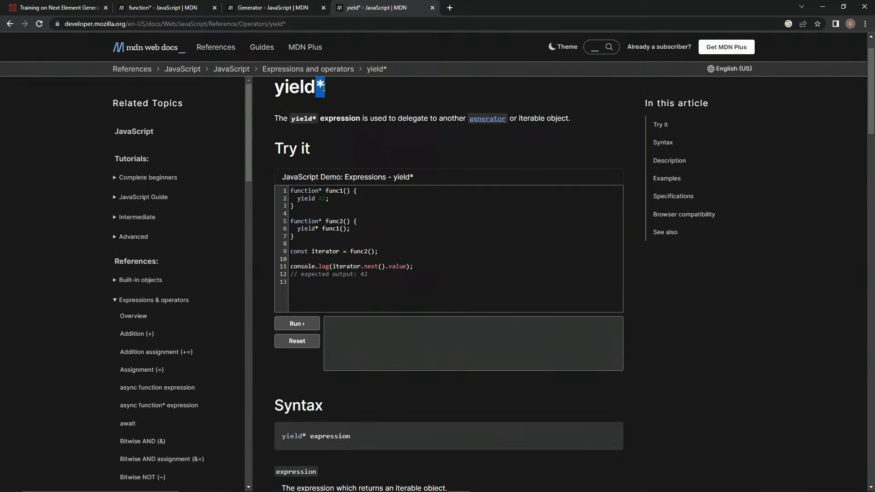
{"action": "left_click", "coordinate": [56, 7]}
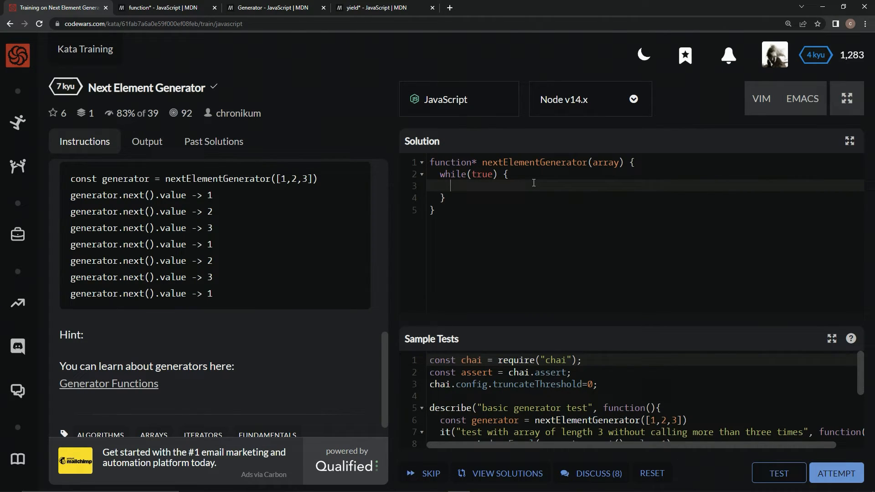
- Fill the loop body with 'yield* array' to delegate to the input array
{"action": "type", "text": "yield"}
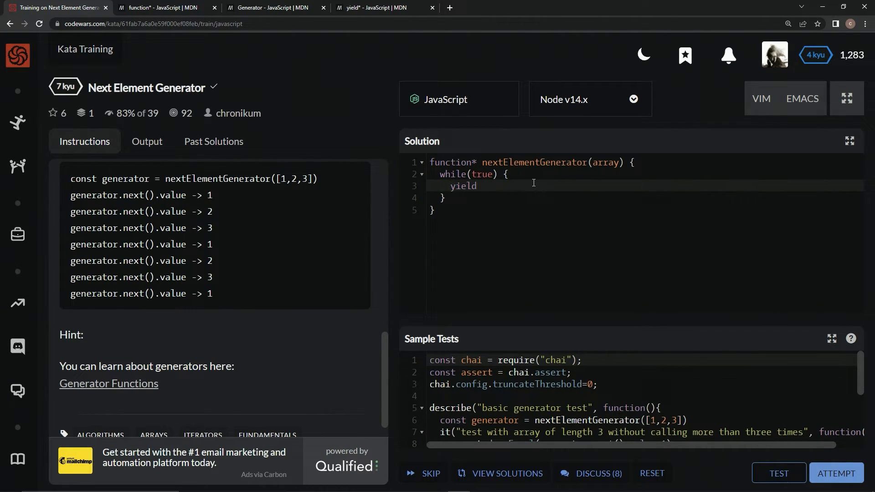
{"action": "type", "text": "^"}
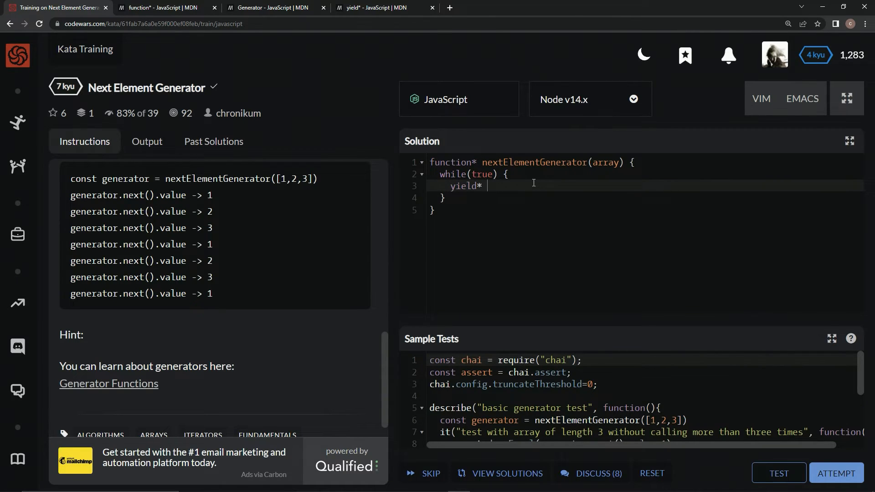
{"action": "type", "text": "array"}
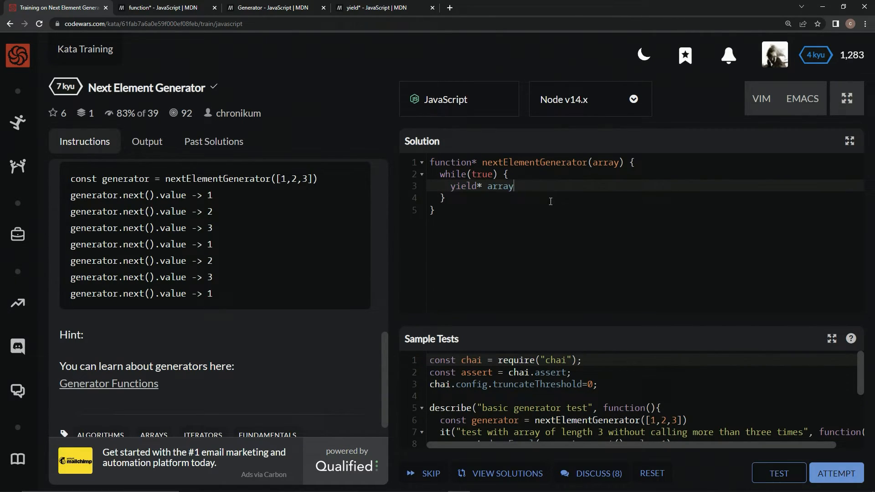
{"action": "mouse_move", "coordinate": [777, 473]}
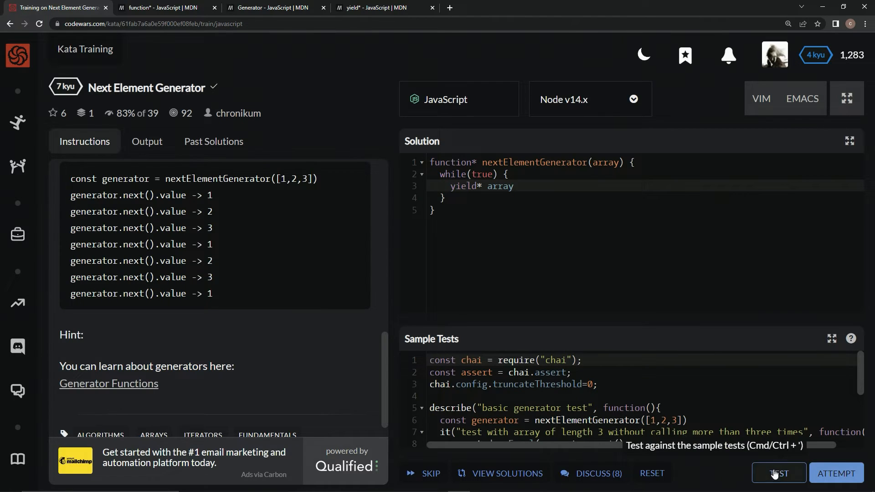
- Run the sample and full tests, then submit the passing solution
{"action": "left_click", "coordinate": [778, 473]}
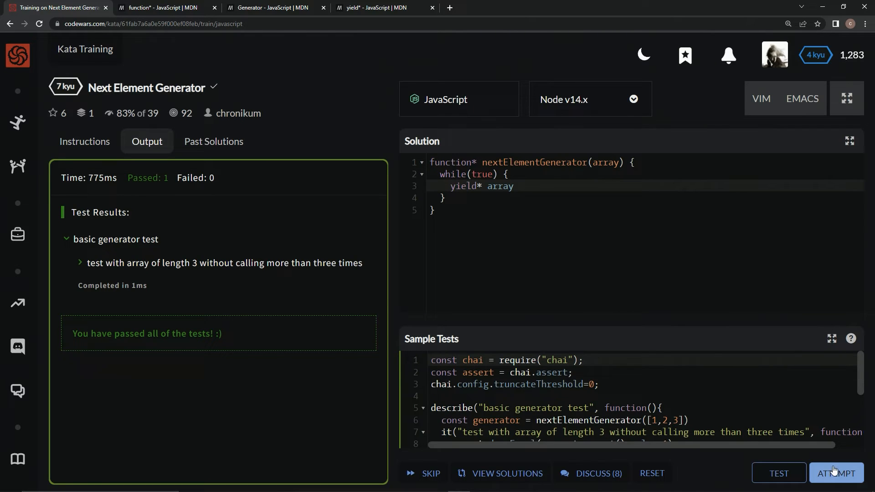
{"action": "left_click", "coordinate": [835, 472]}
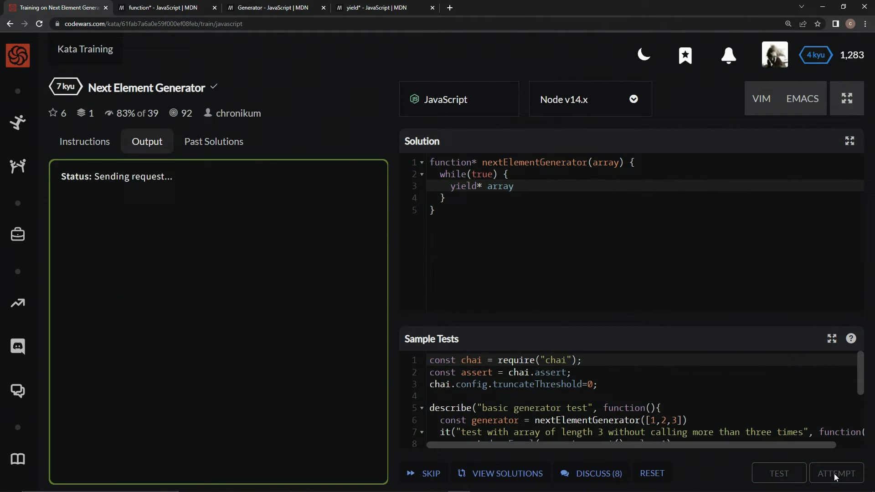
{"action": "left_click", "coordinate": [835, 473]}
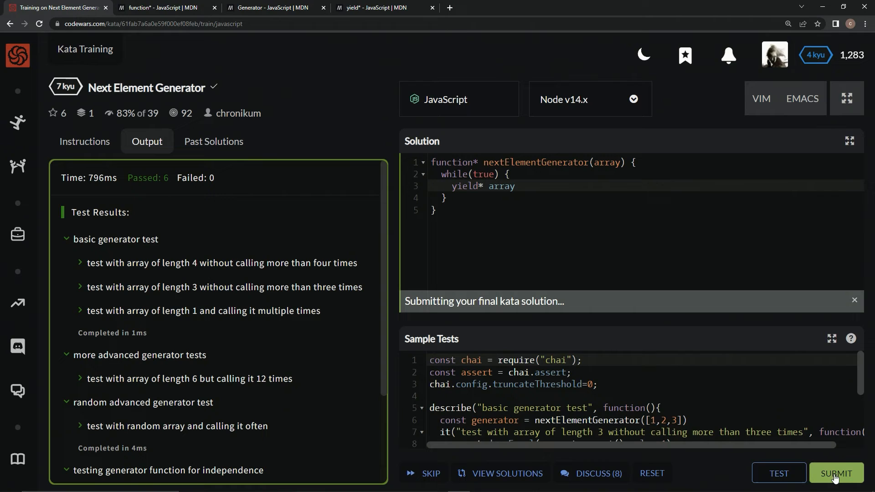
{"action": "left_click", "coordinate": [835, 473]}
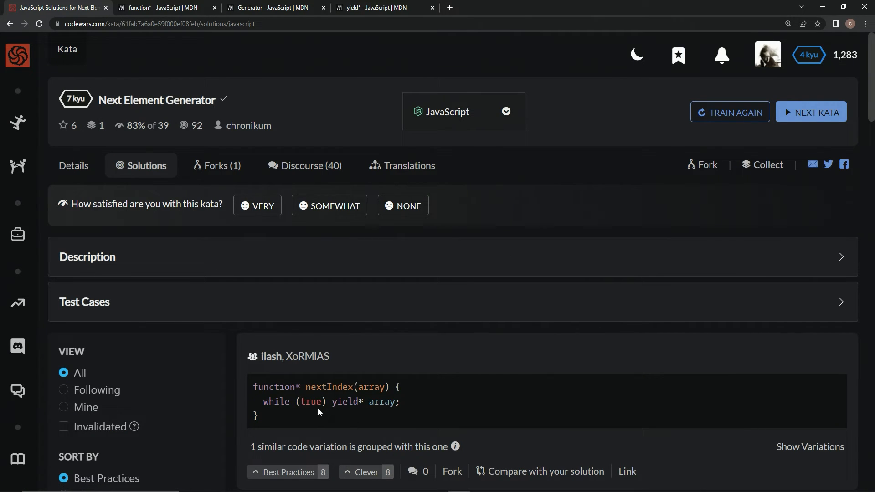
- Scroll through the community solutions, including the index-modulo approach
{"action": "scroll", "scroll_direction": "down", "scroll_amount": 3}
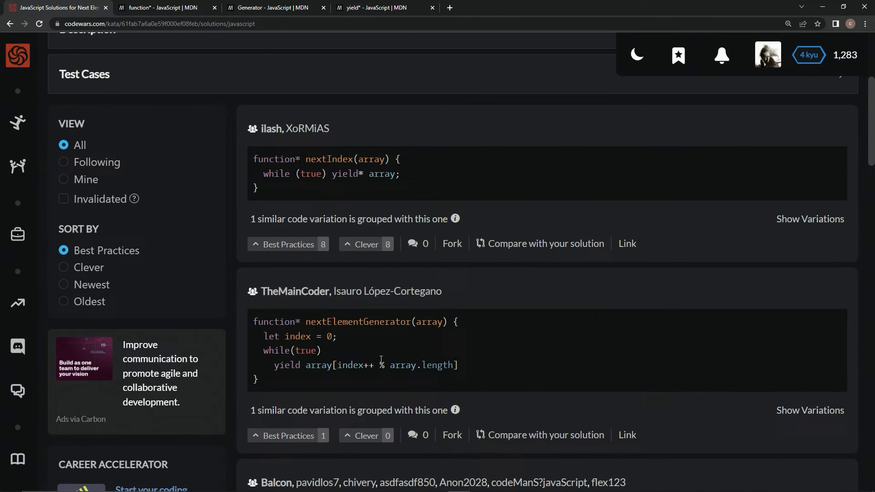
{"action": "scroll", "scroll_direction": "down", "scroll_amount": 3}
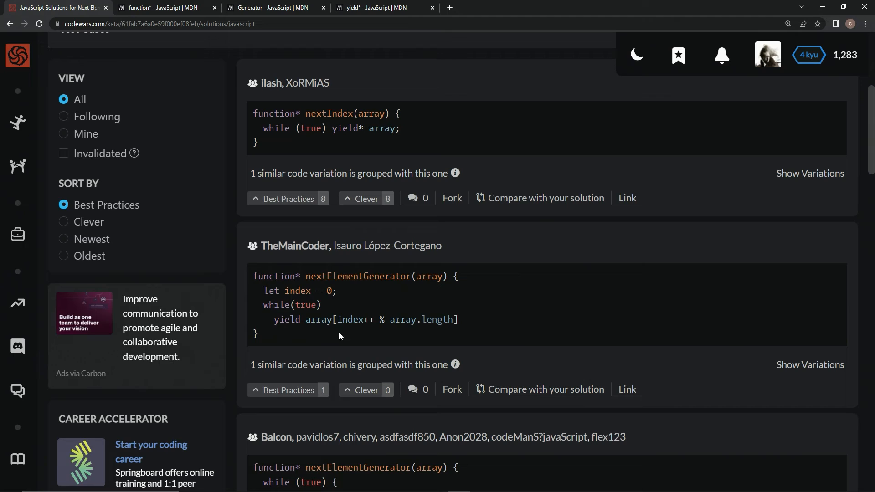
{"action": "mouse_move", "coordinate": [311, 322]}
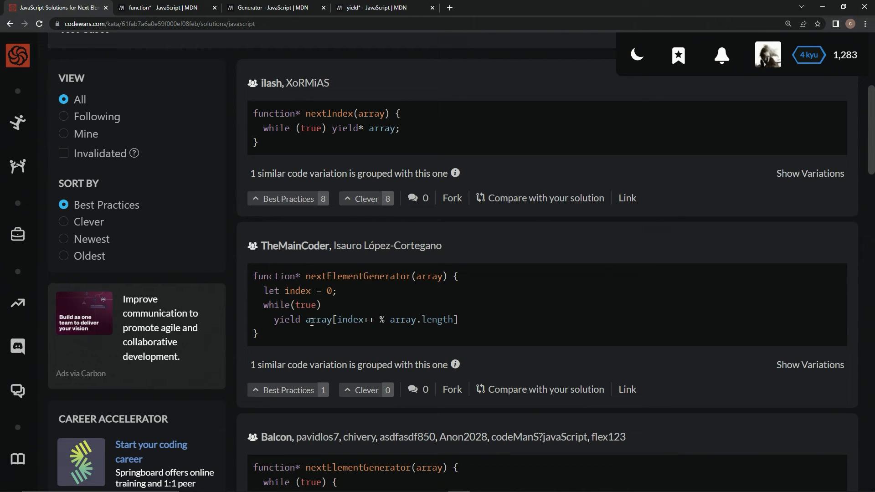
{"action": "mouse_move", "coordinate": [406, 320]}
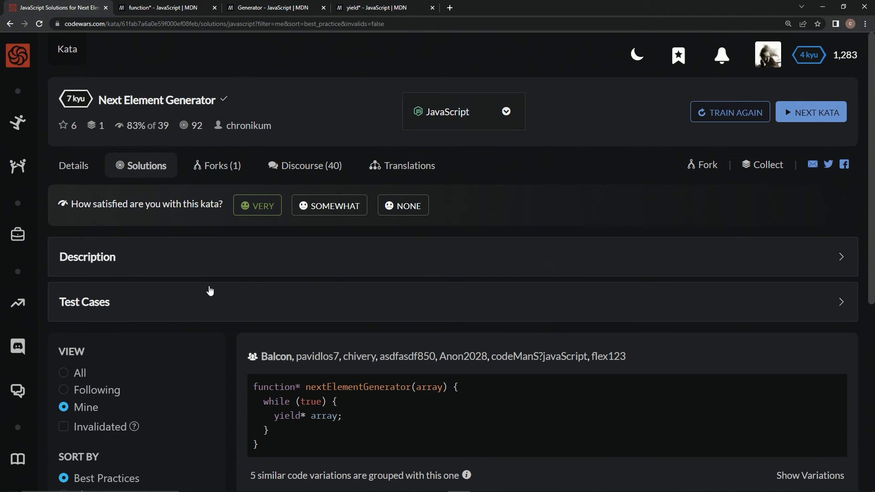
{"action": "scroll", "scroll_direction": "down", "scroll_amount": 3}
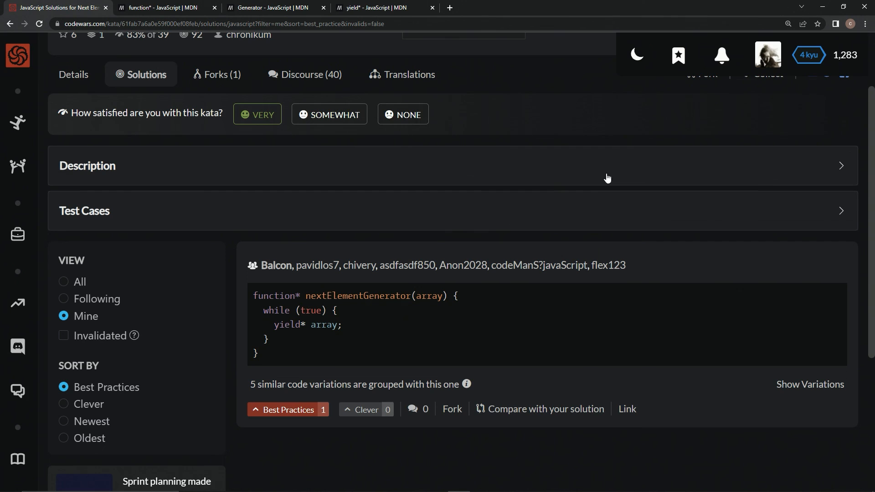
{"action": "mouse_move", "coordinate": [555, 228]}
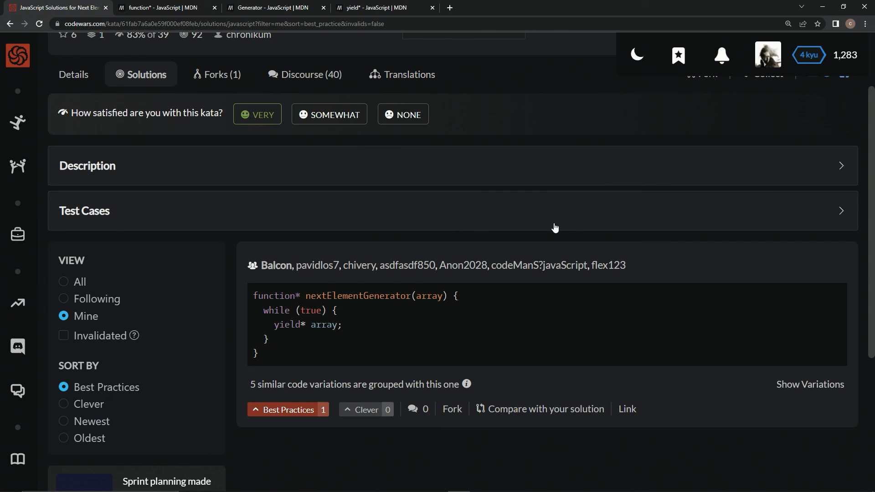